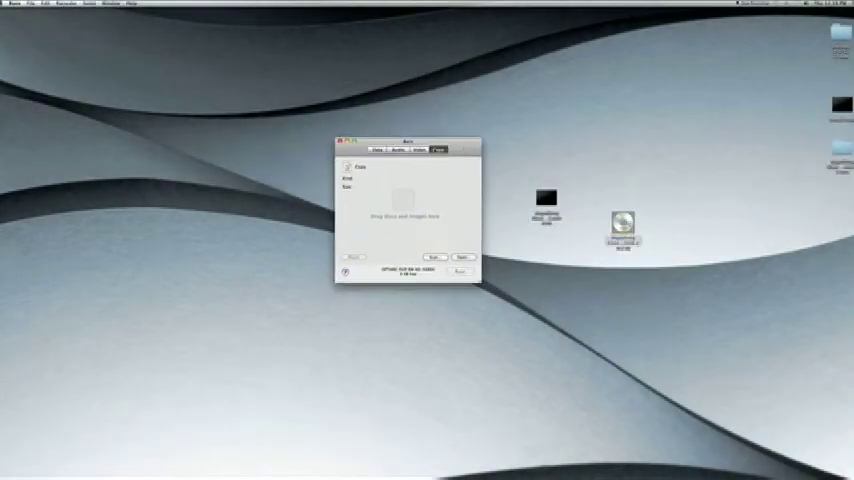
# - Load the mounted DVD image (about 19 MB) into Burn's Copy tab and open the burn sheet
pyautogui.moveTo(407, 141); pyautogui.dragTo(425, 156)
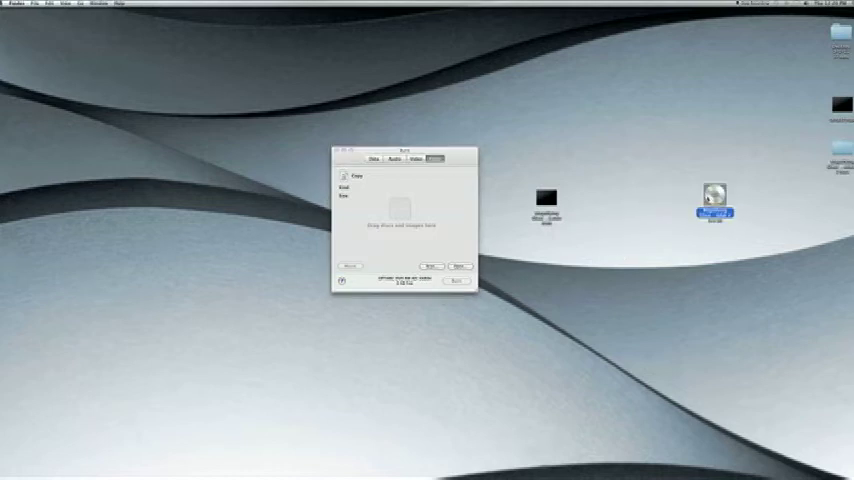
pyautogui.moveTo(713, 195); pyautogui.dragTo(410, 205)
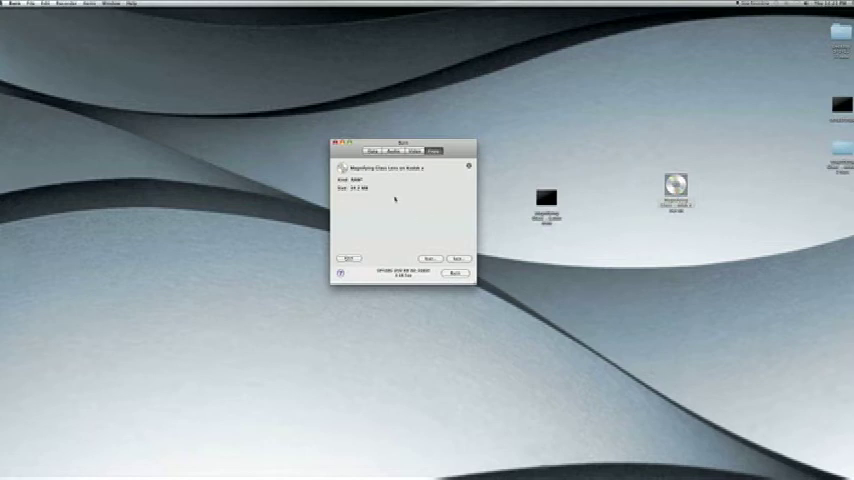
pyautogui.moveTo(460, 189)
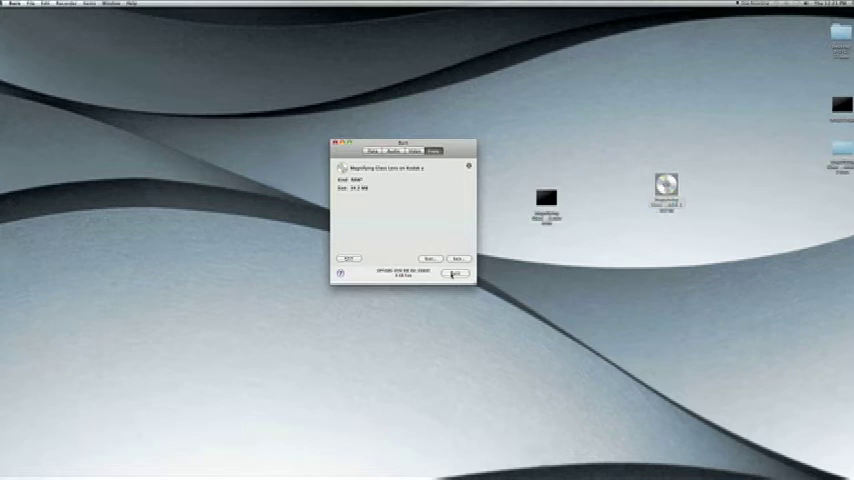
pyautogui.click(451, 273)
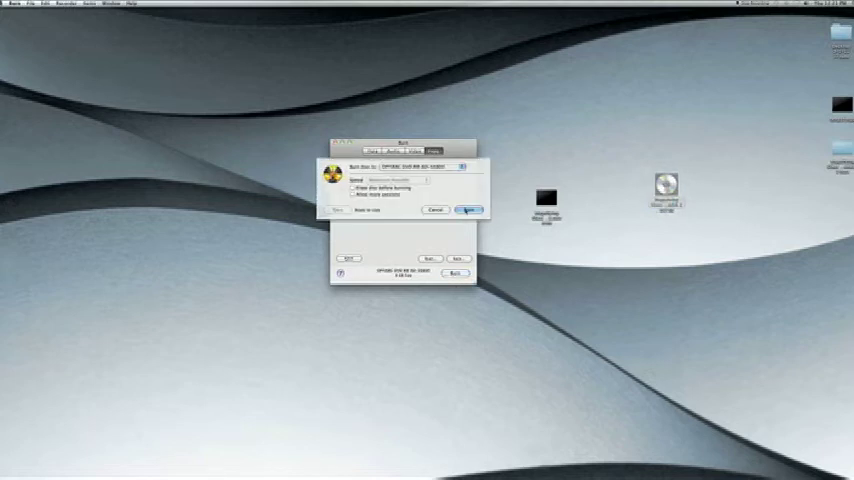